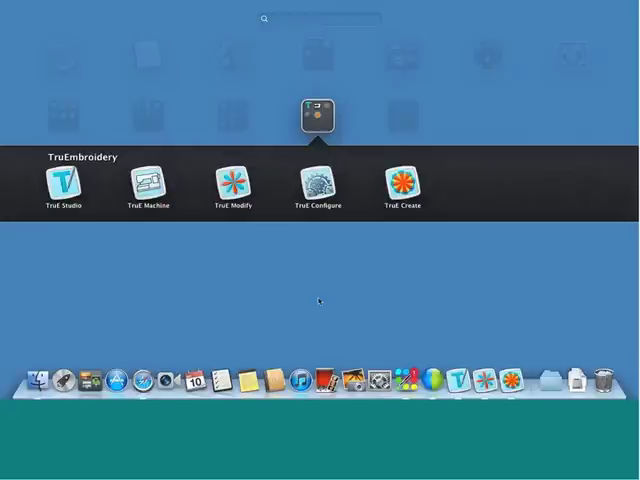
mouse_move(320, 303)
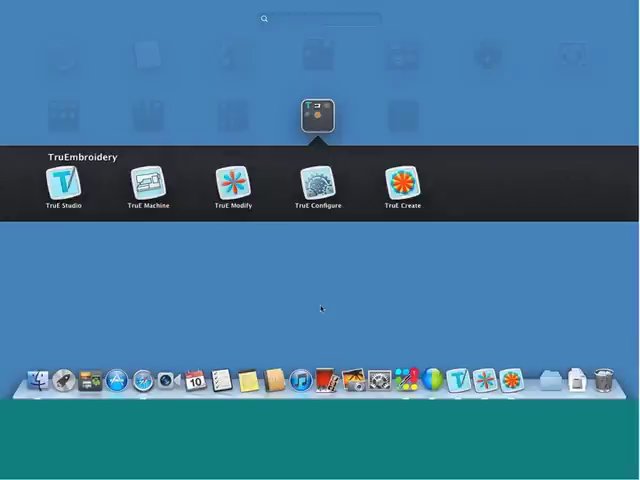
mouse_move(463, 382)
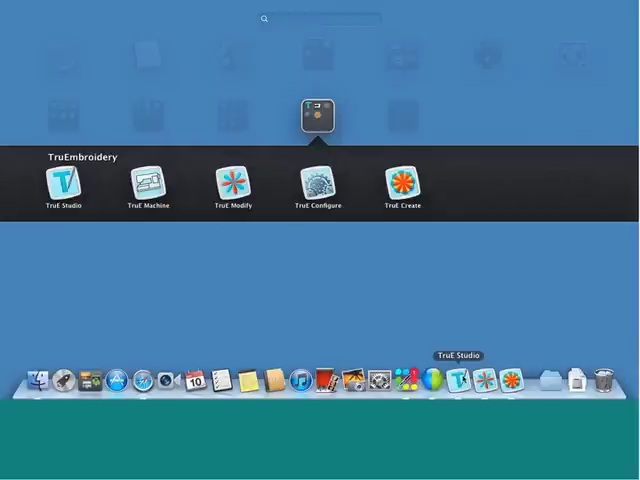
Launch TruE Studio and begin inserting a file into the beachfun design
click(63, 182)
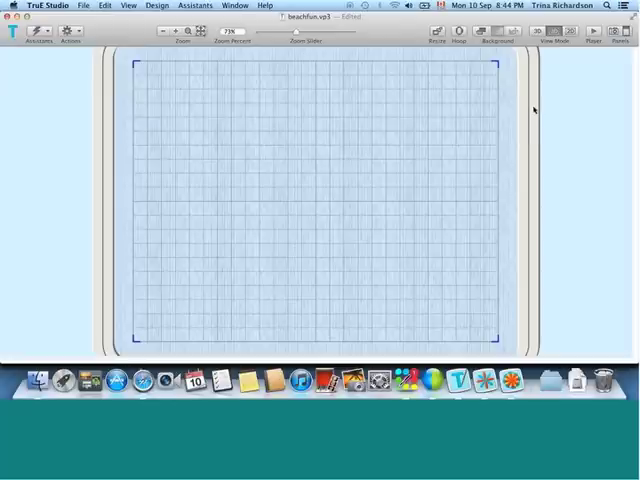
mouse_move(533, 110)
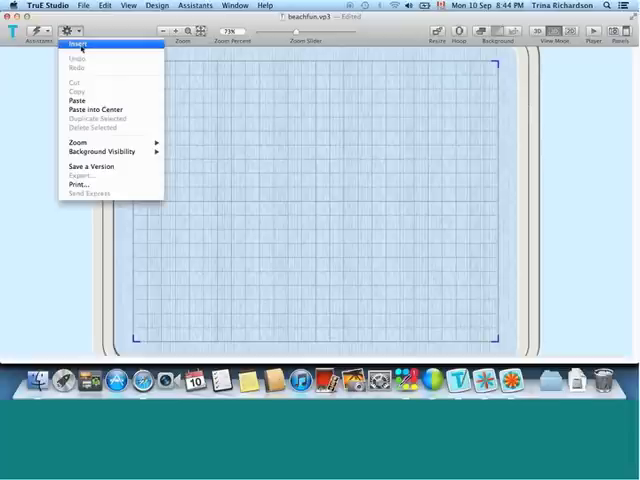
click(77, 46)
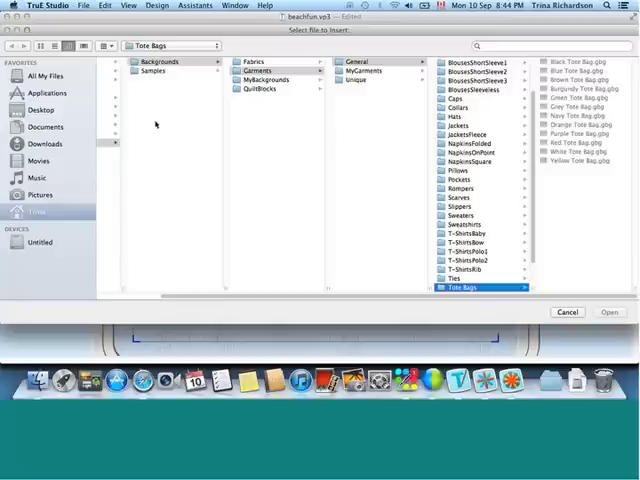
mouse_move(173, 150)
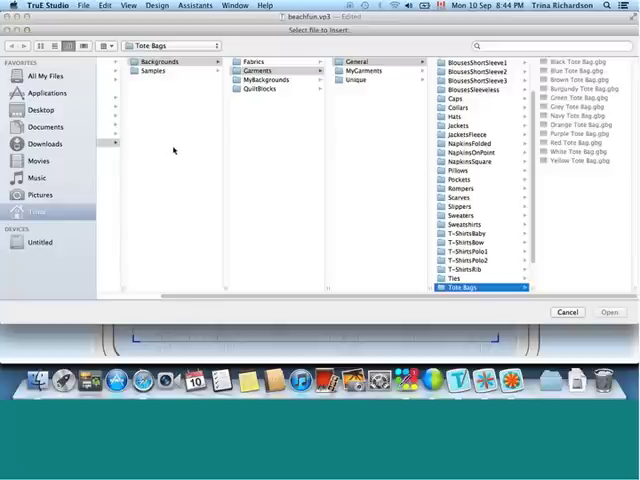
mouse_move(573, 313)
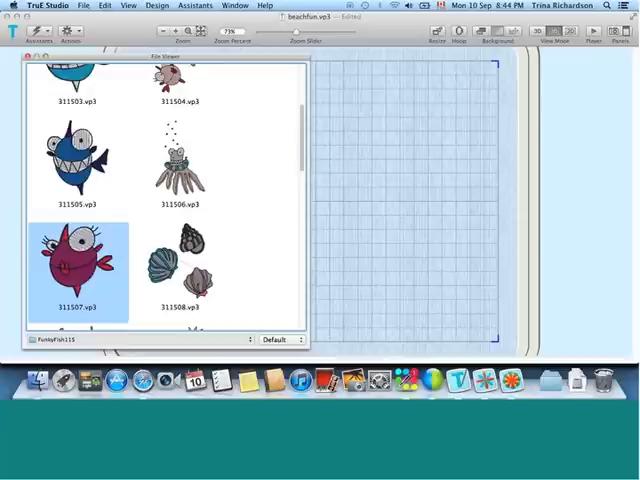
Separate the blue and pink fish to opposite sides of the hoop, selecting the pink fish
scroll(up, 3)
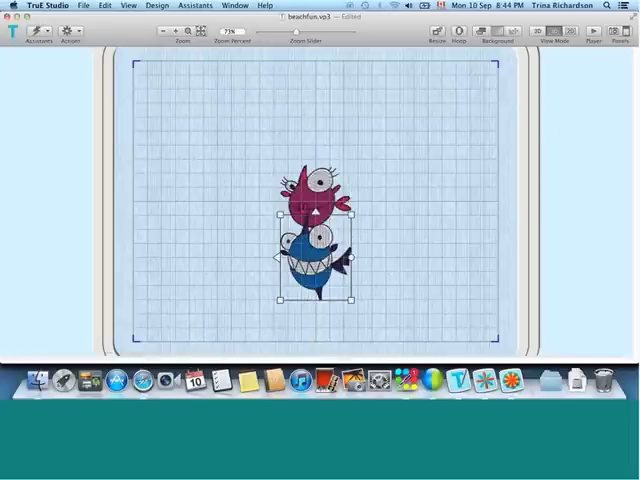
drag(315, 215, 385, 170)
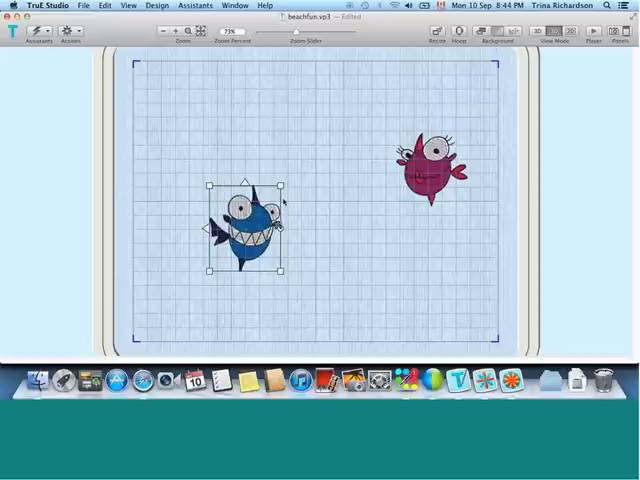
click(425, 155)
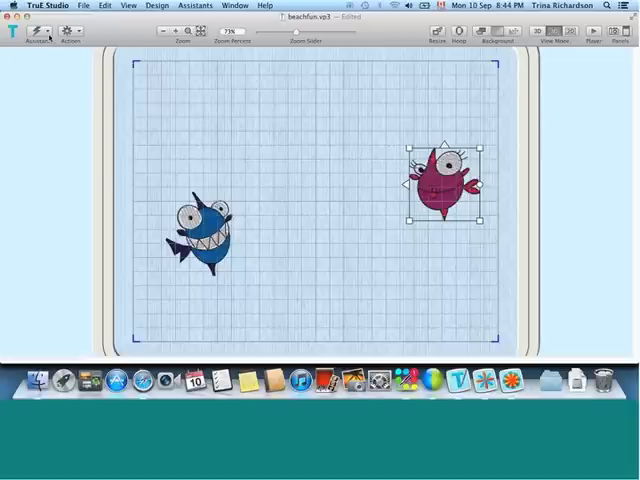
click(69, 31)
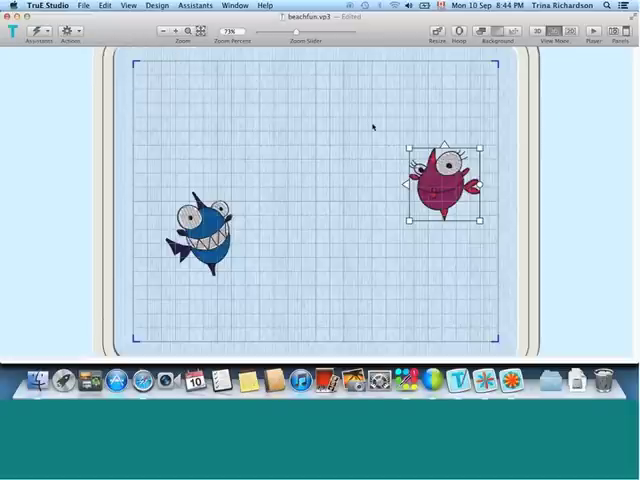
click(470, 37)
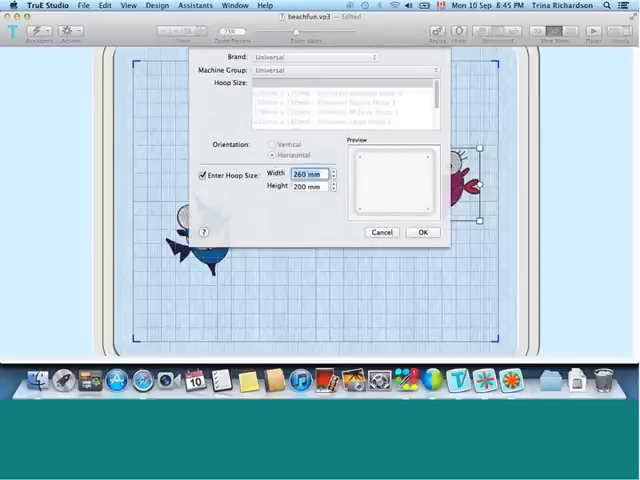
click(200, 175)
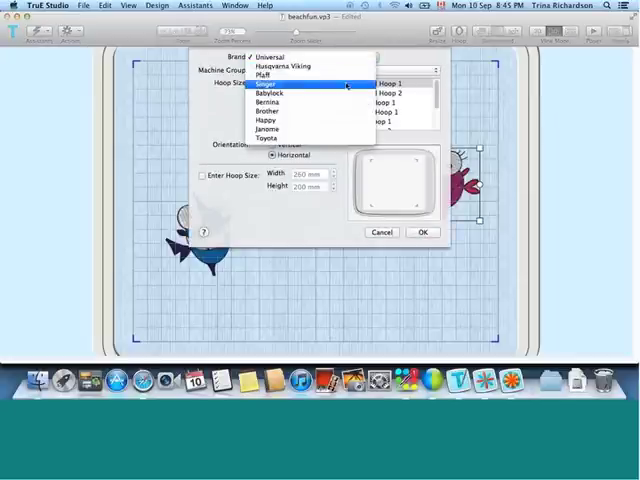
click(268, 54)
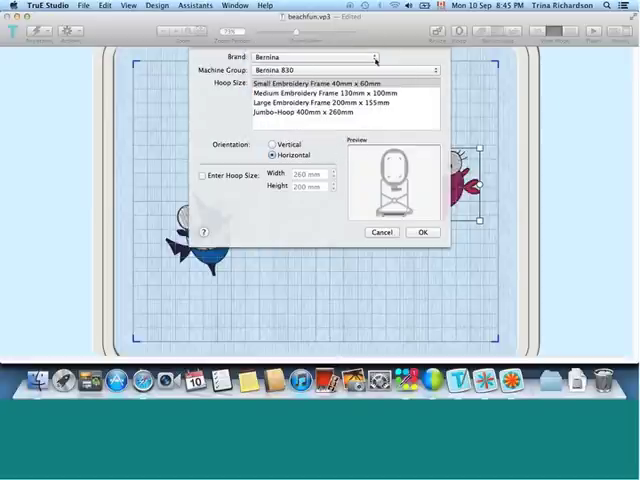
click(205, 175)
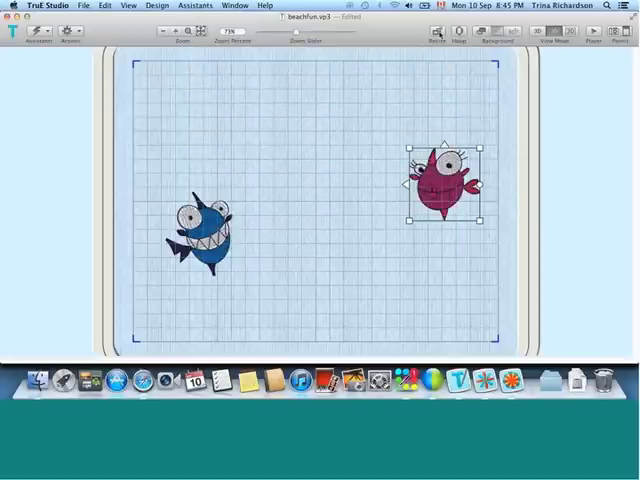
Load a blue tote bag from Garments > General > Tote Bags as the background
click(487, 34)
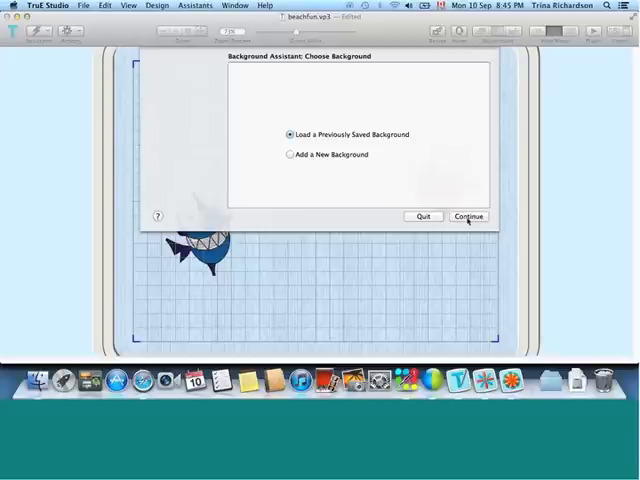
mouse_move(470, 220)
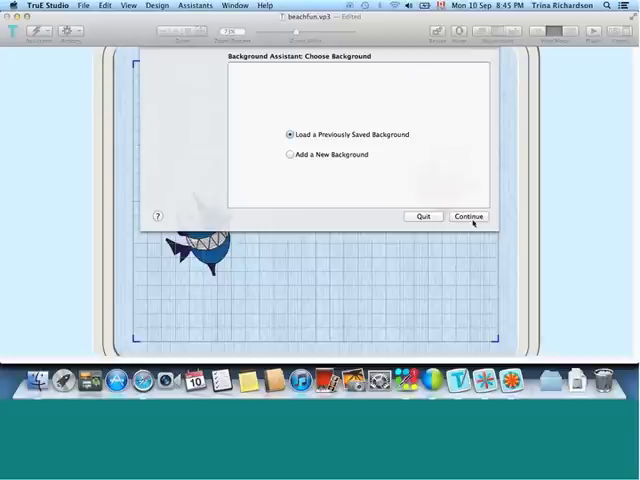
click(468, 216)
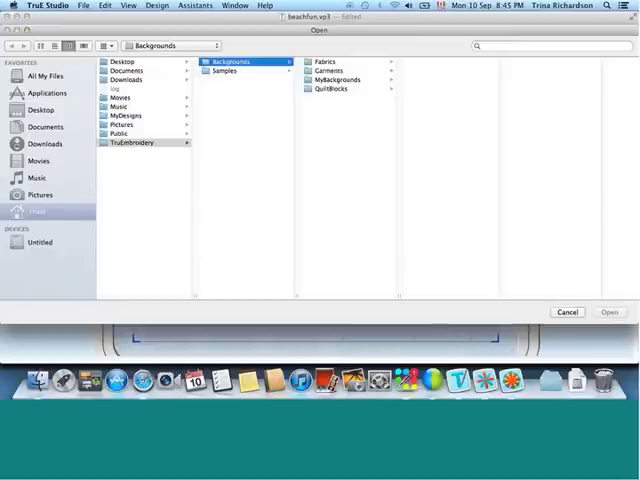
mouse_move(270, 119)
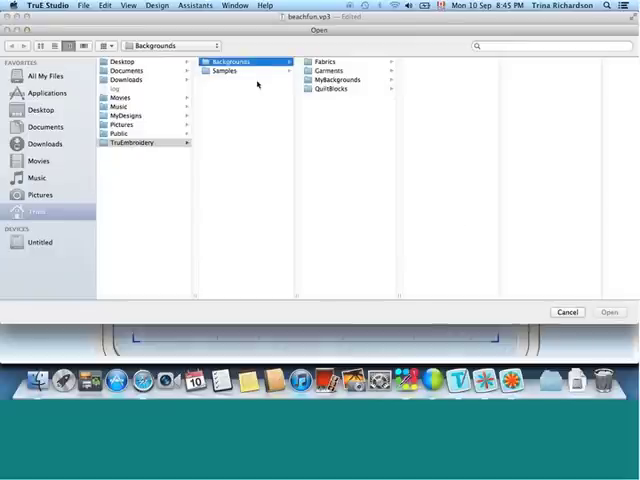
mouse_move(257, 85)
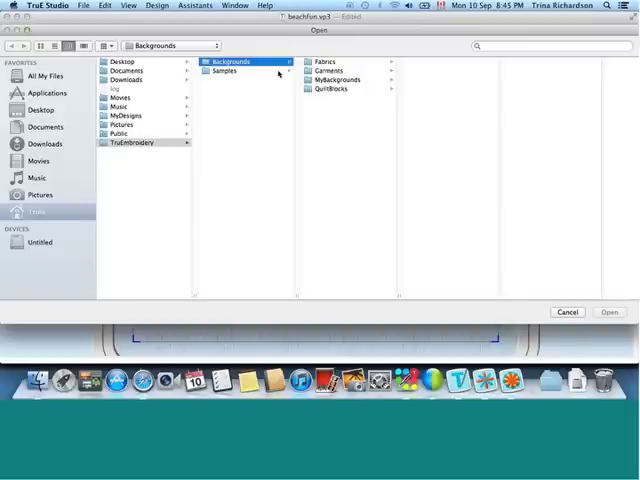
click(331, 70)
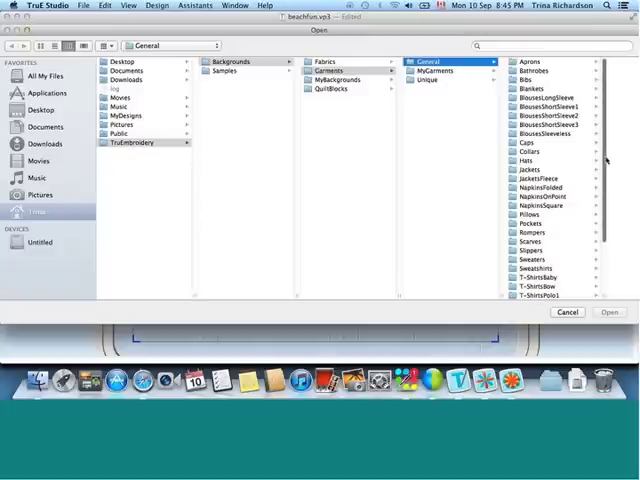
scroll(down, 3)
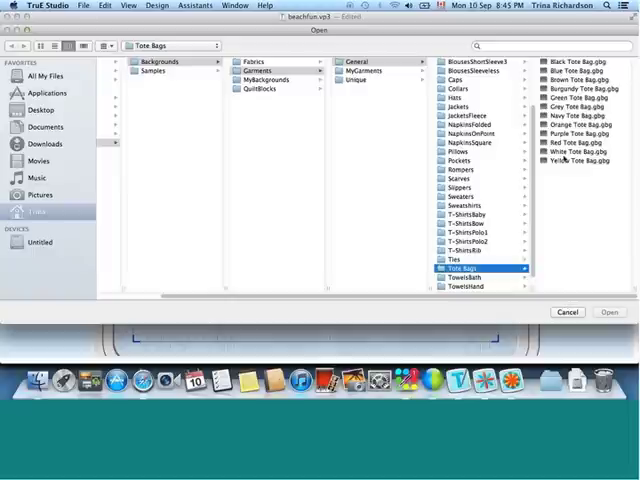
click(578, 73)
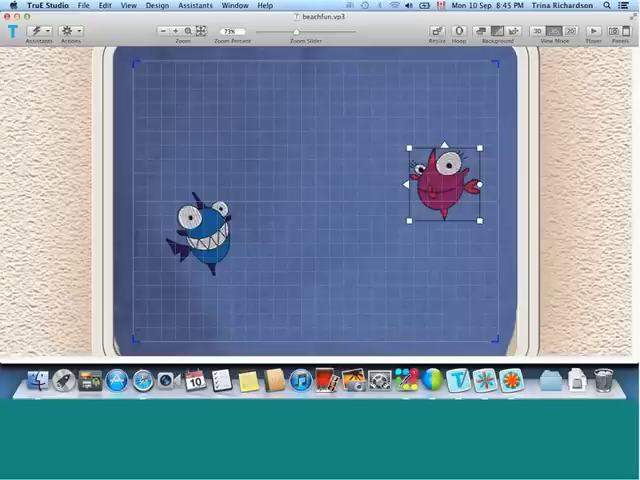
mouse_move(293, 147)
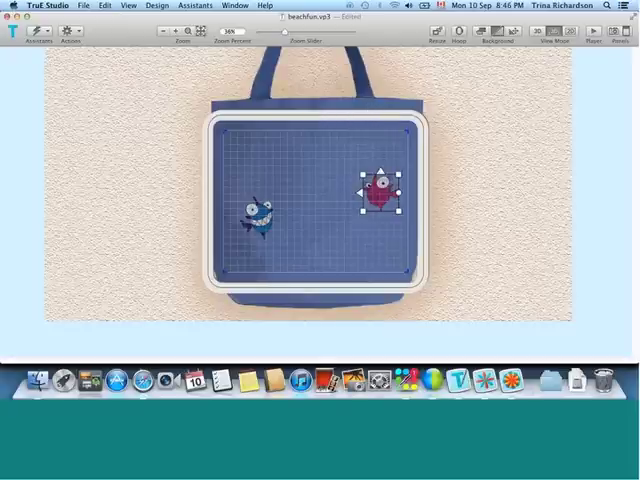
mouse_move(441, 125)
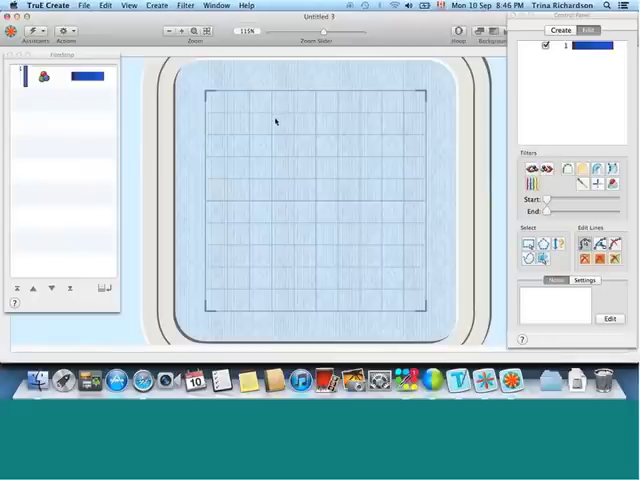
mouse_move(281, 112)
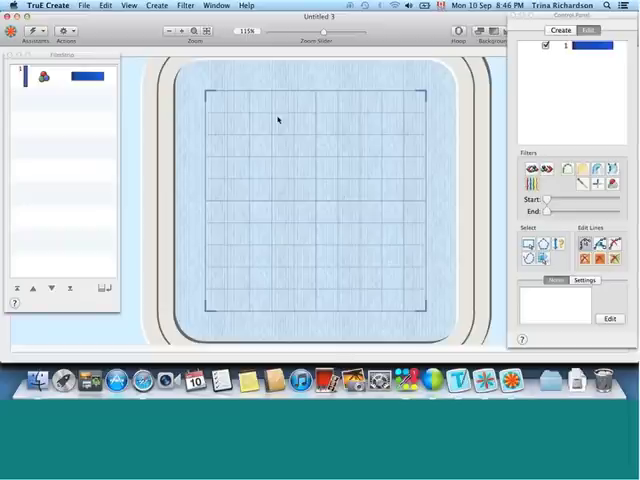
Start a hoop-filling QuickCreate design and load Climate8.pdf from the Studio sample pictures
click(38, 30)
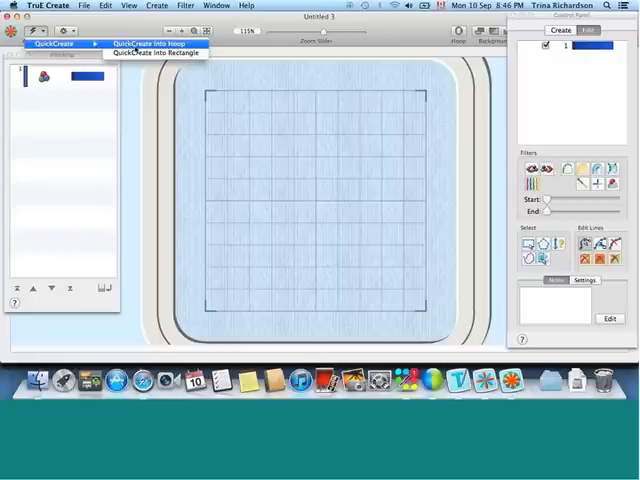
click(152, 44)
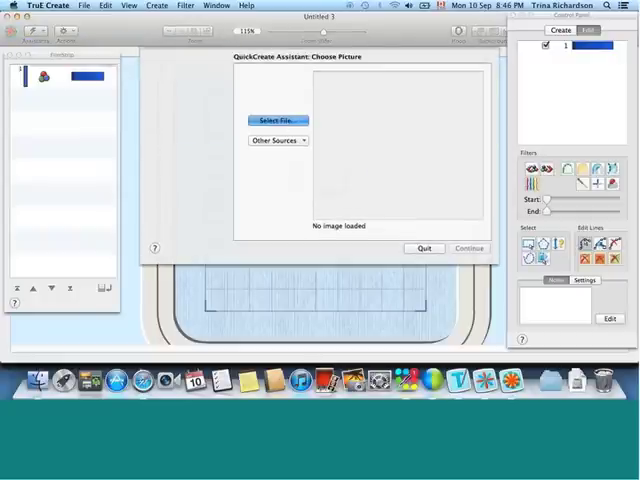
click(278, 120)
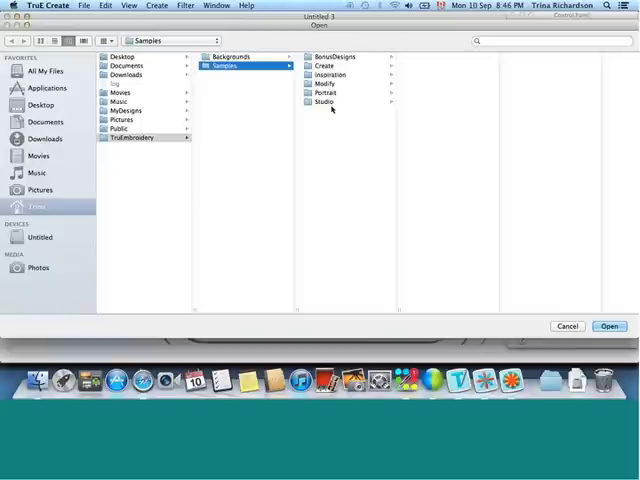
click(323, 101)
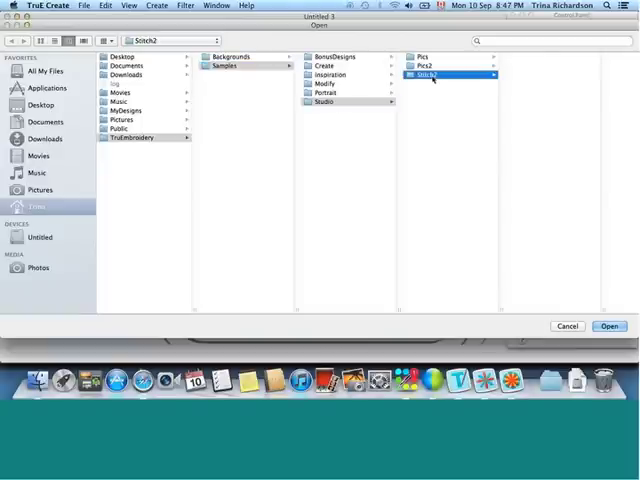
click(428, 74)
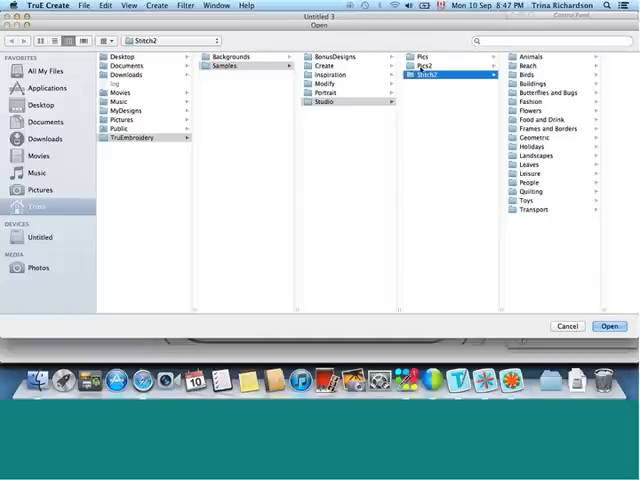
click(424, 65)
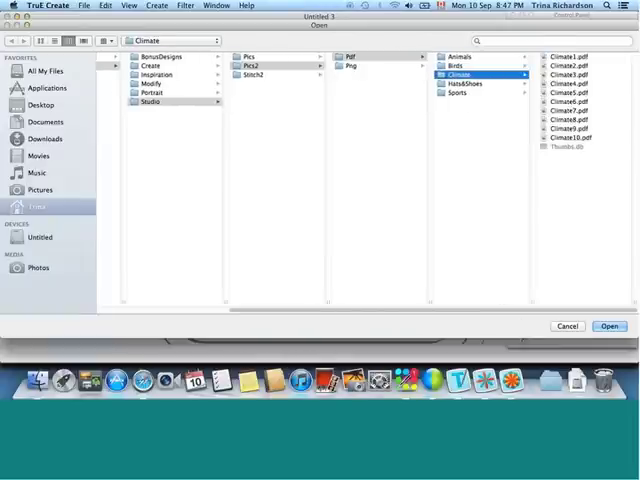
click(566, 119)
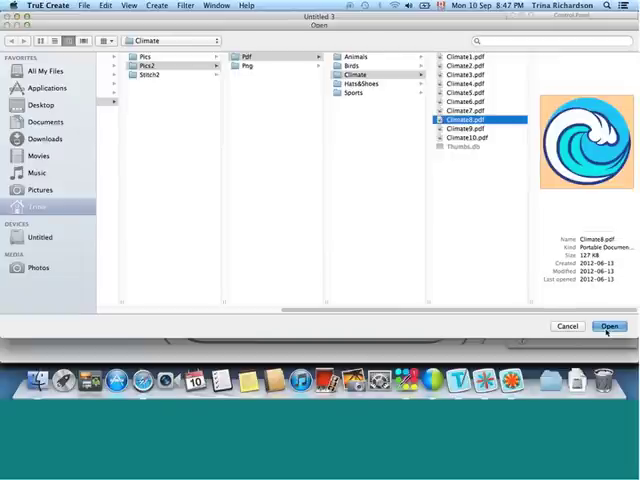
click(609, 326)
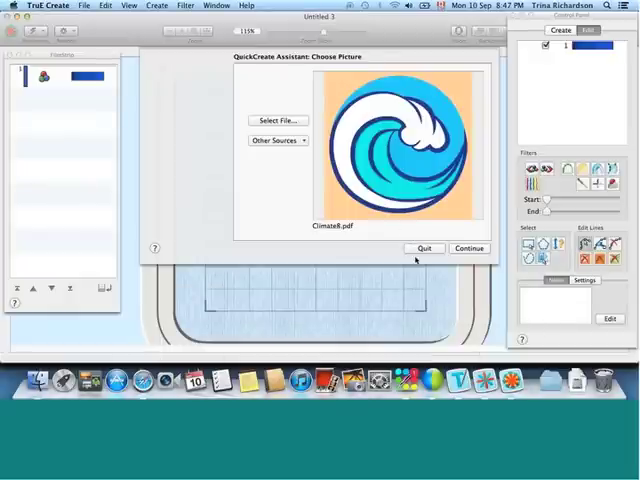
Skip past Rotate and Crop and set the design height to 80 mm
click(468, 248)
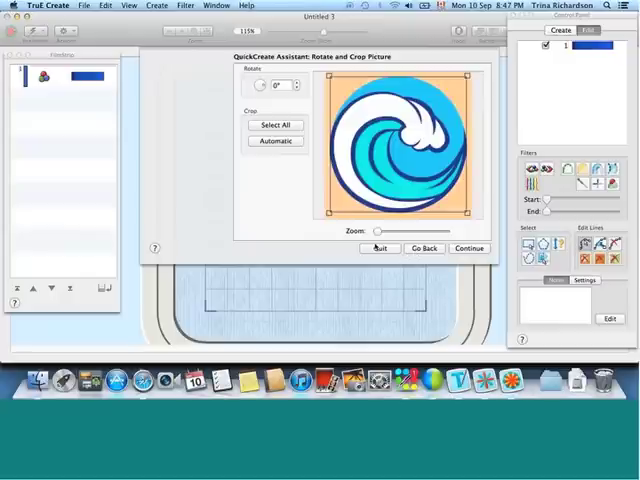
click(468, 248)
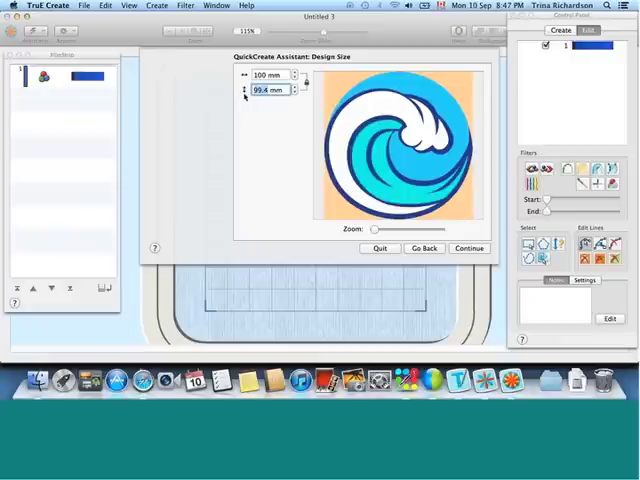
text(80 mm)
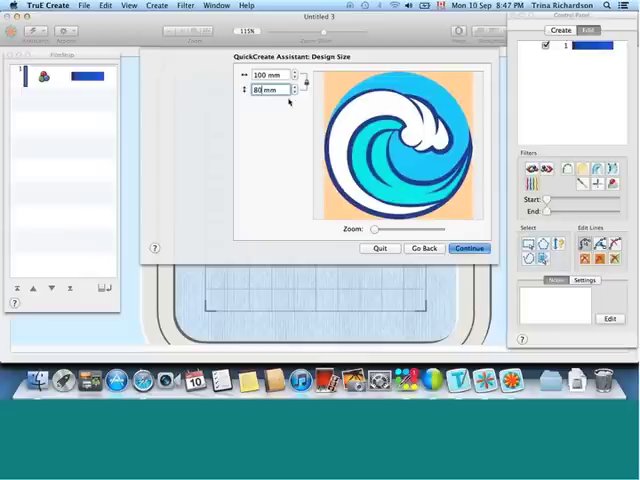
click(468, 248)
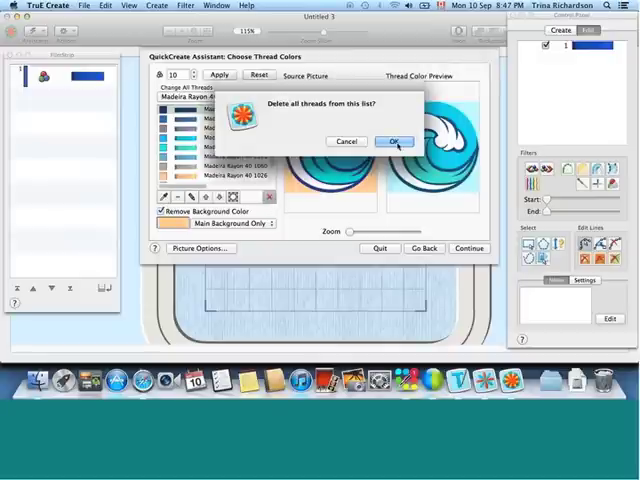
Clear all threads, change them to Robison-Anton Rayon 40, and finish through the previews
click(393, 141)
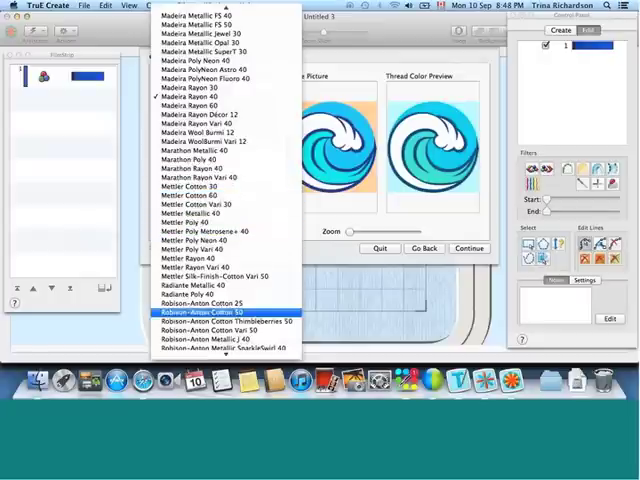
scroll(down, 3)
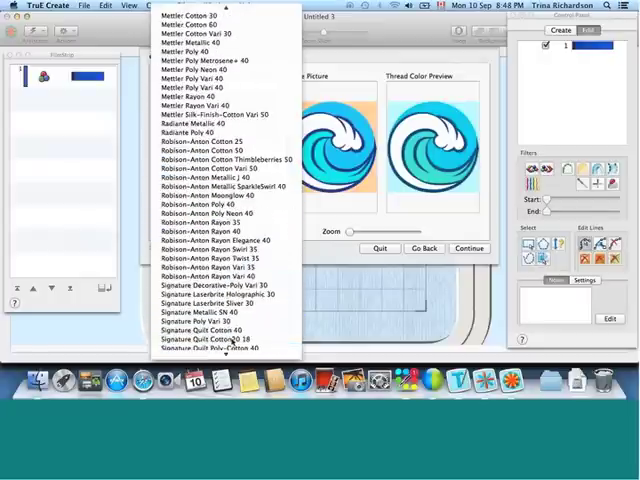
click(215, 215)
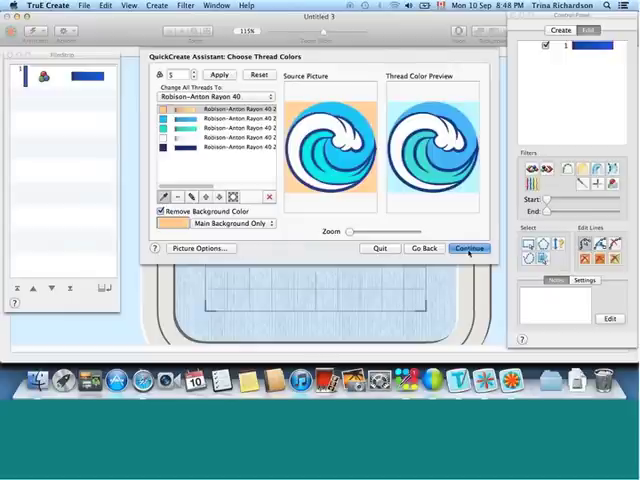
click(470, 248)
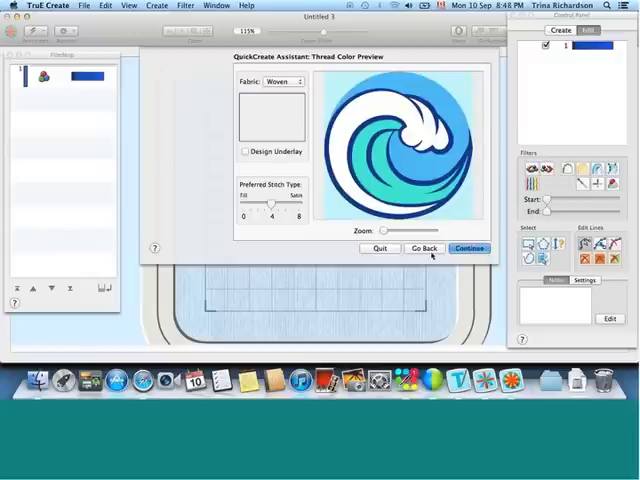
click(468, 248)
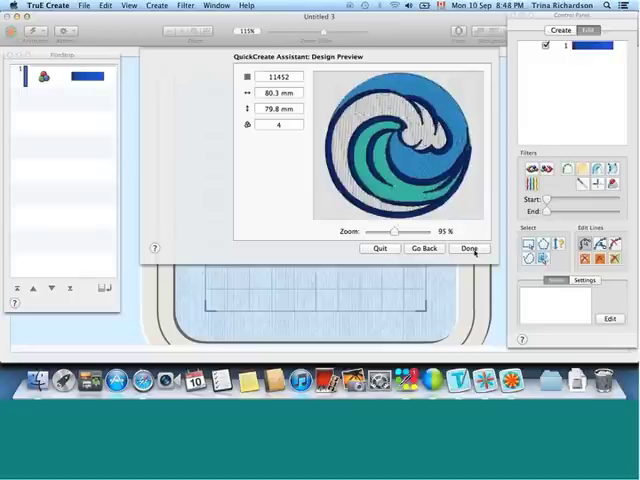
click(468, 248)
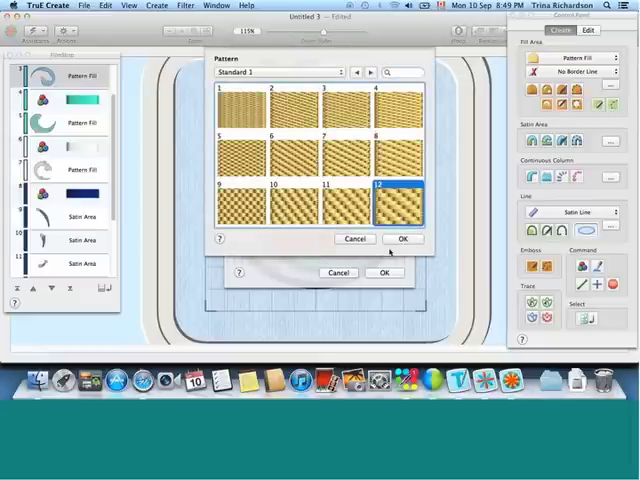
Give one fill area stitch pattern 12 and another Standard 3 pattern 36
click(403, 238)
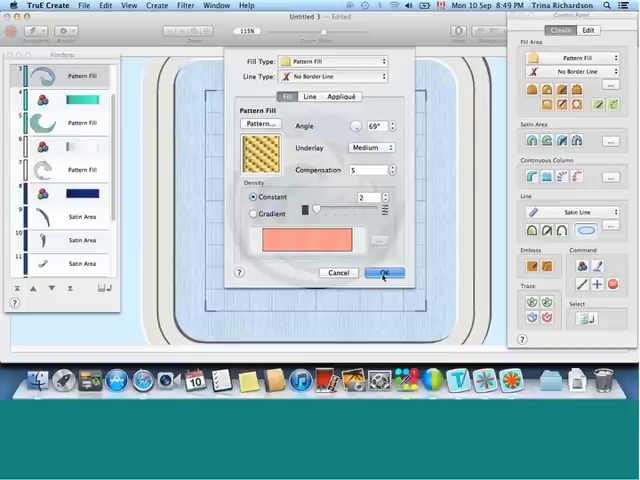
click(383, 272)
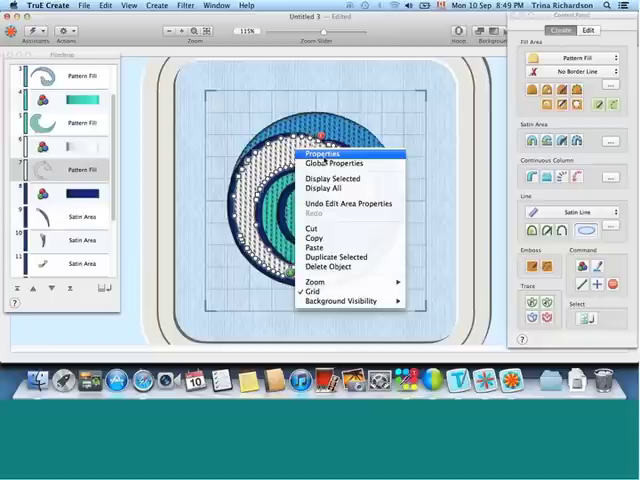
click(322, 154)
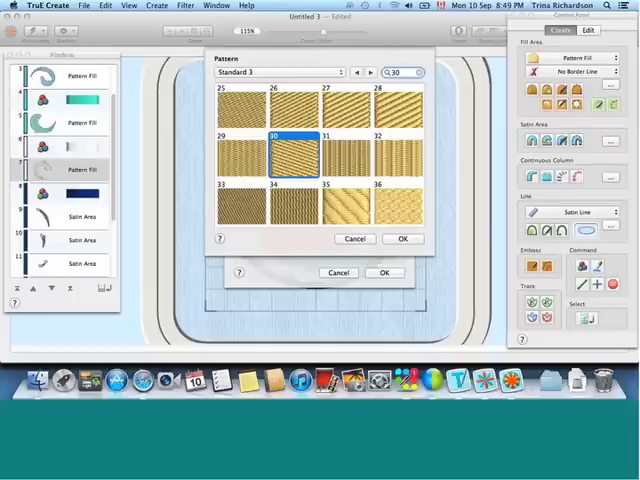
click(393, 197)
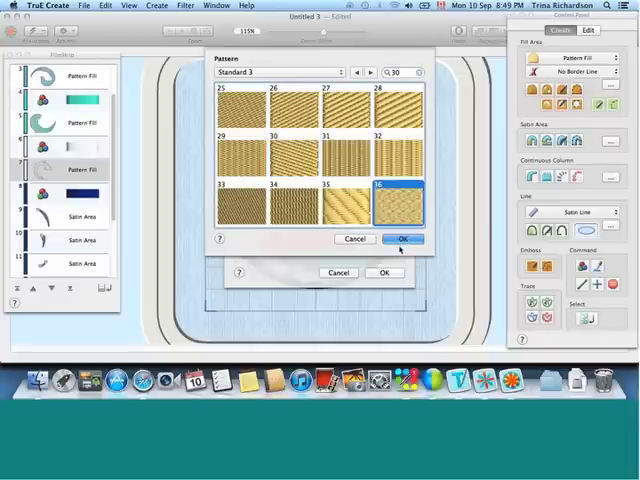
click(402, 238)
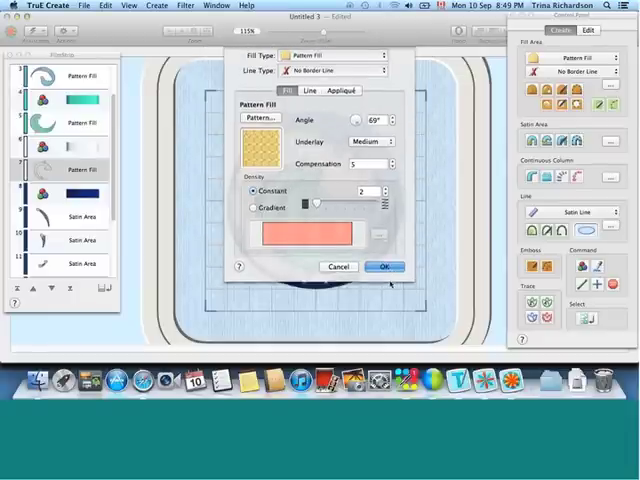
click(382, 266)
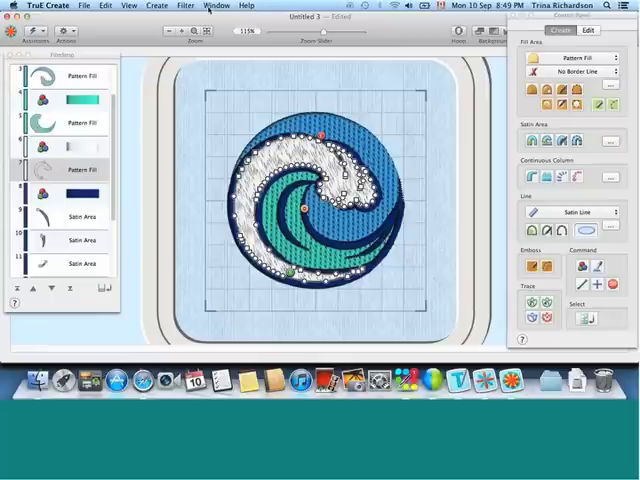
Switch to waveFinal.edo and export it in the TruE / Husqvarna Viking / Pfaff .vp3 format
click(208, 5)
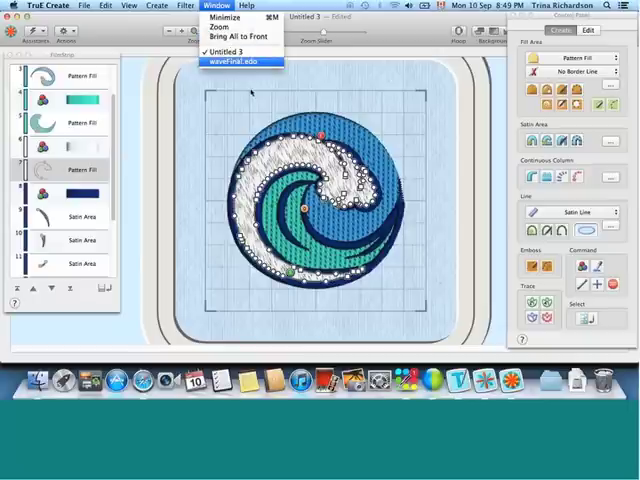
click(236, 63)
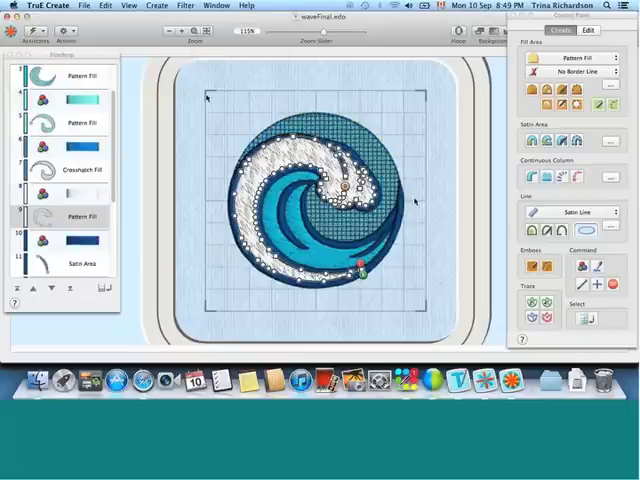
click(84, 5)
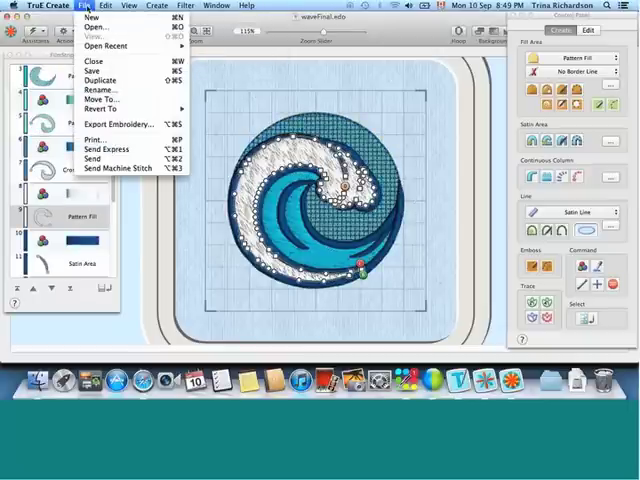
mouse_move(95, 139)
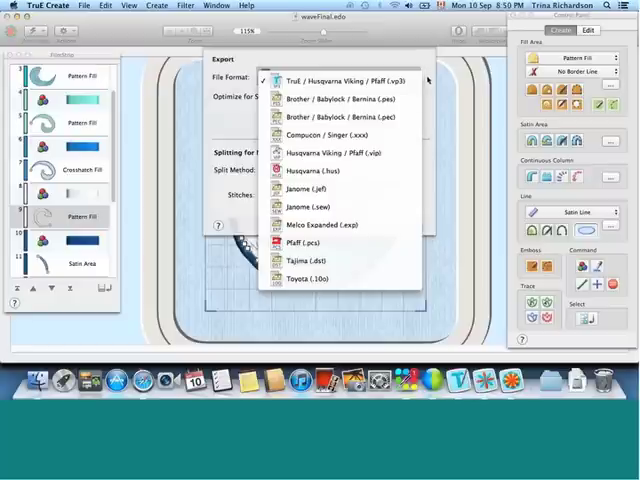
click(310, 79)
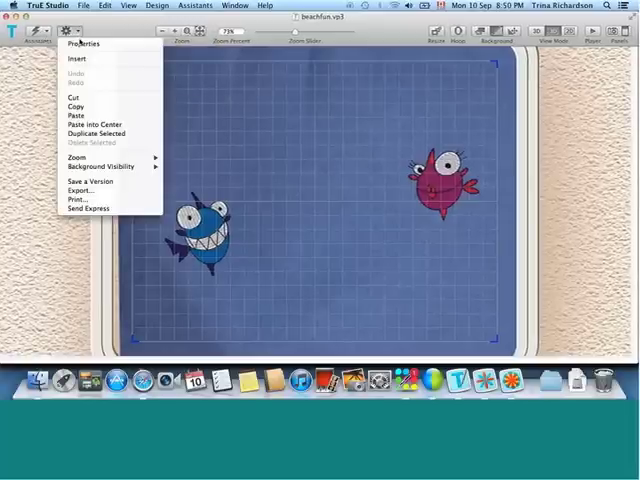
Insert waveFinal.vp3 from MyDesigns into the beachfun design
click(74, 59)
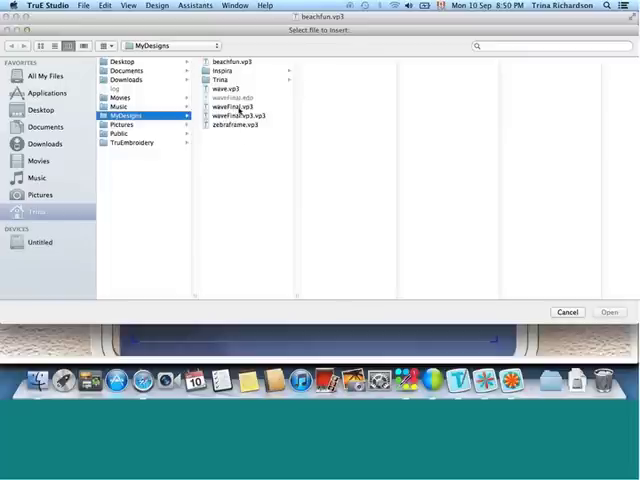
click(236, 107)
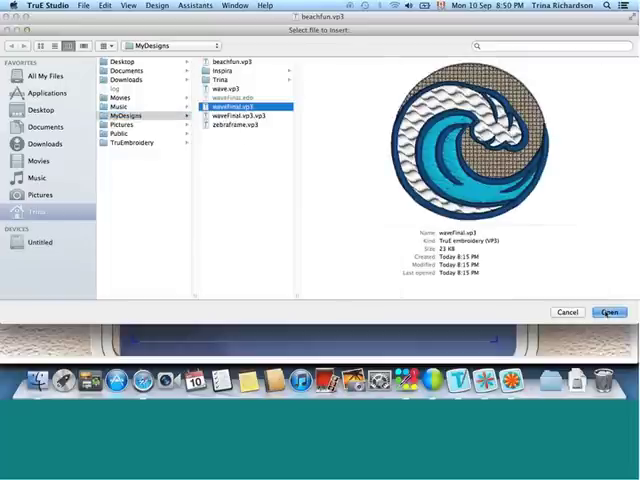
click(609, 312)
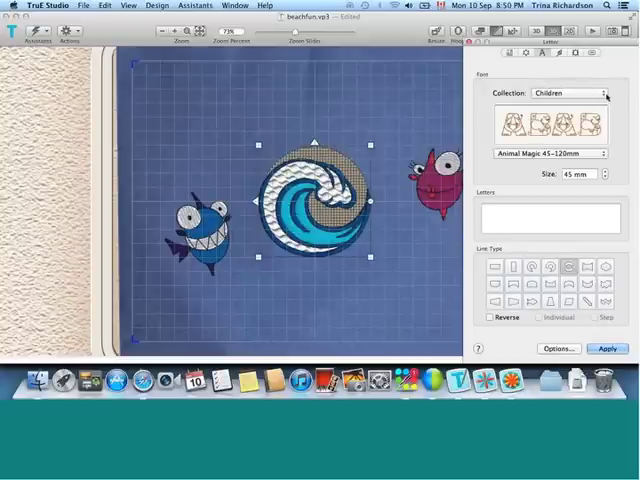
Pick the Retro collection's SanFran font and enter the lettering 'Sumer' and 'FUN'
click(573, 93)
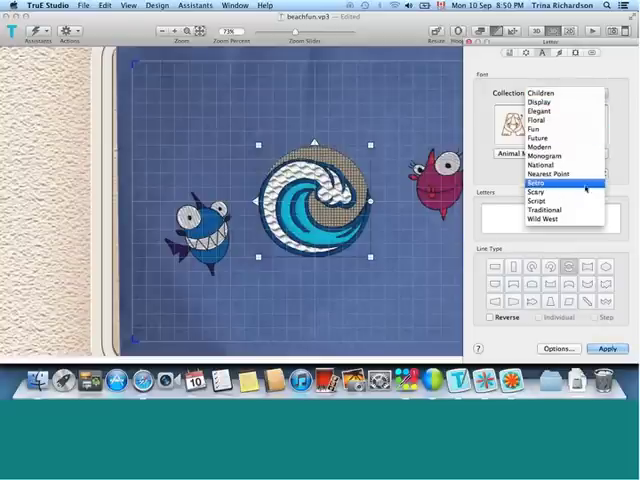
click(548, 156)
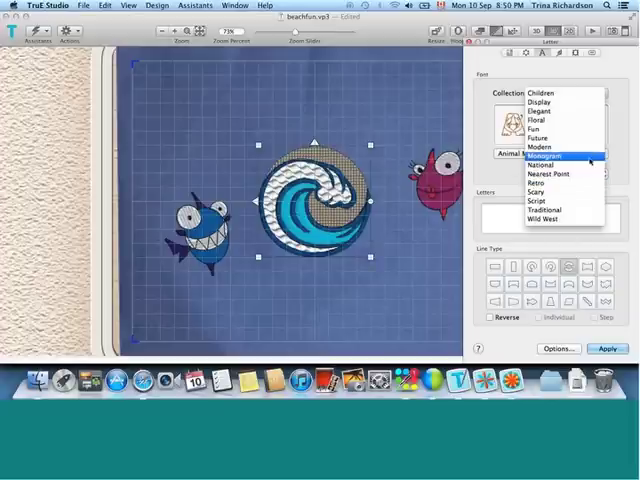
click(539, 183)
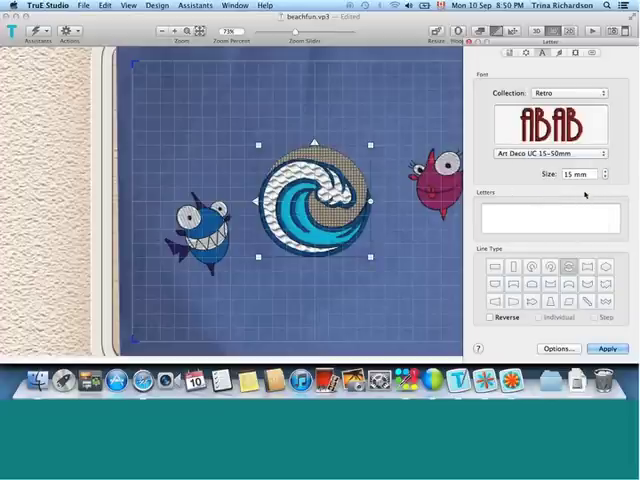
click(545, 153)
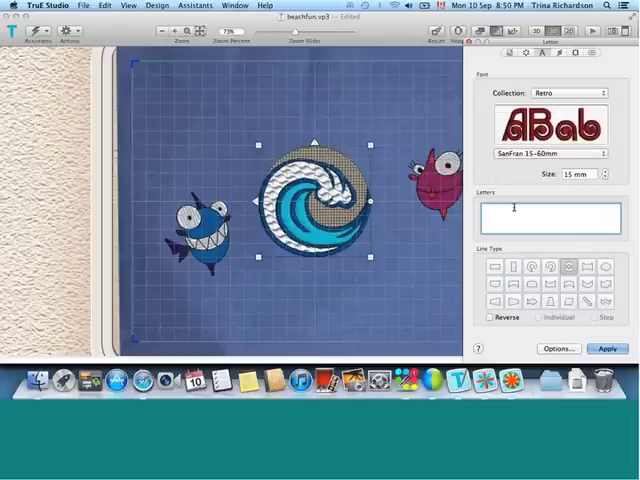
text(Sumer)
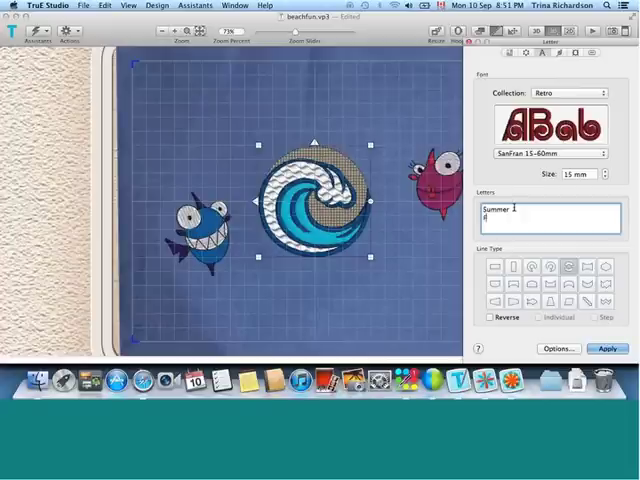
text(FUN)
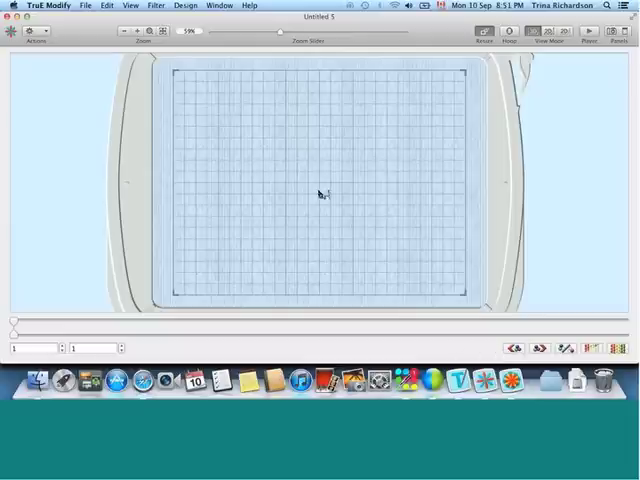
mouse_move(88, 68)
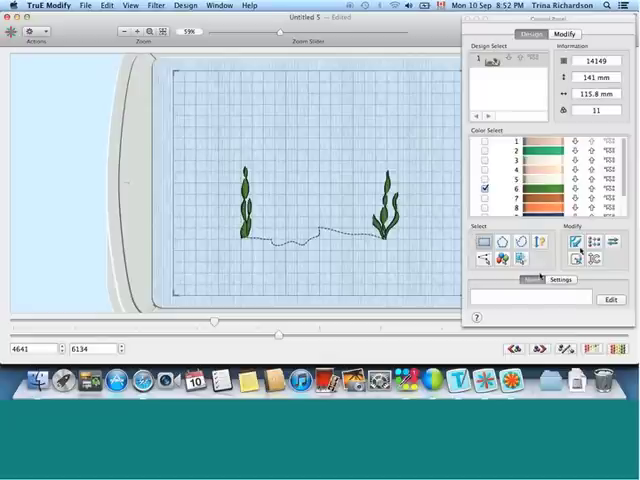
mouse_move(405, 172)
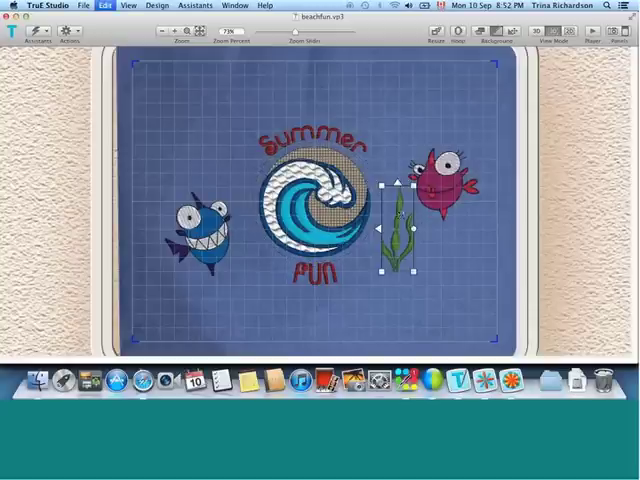
Drag the pasted seaweed frond next to the pink fish
drag(398, 220, 213, 160)
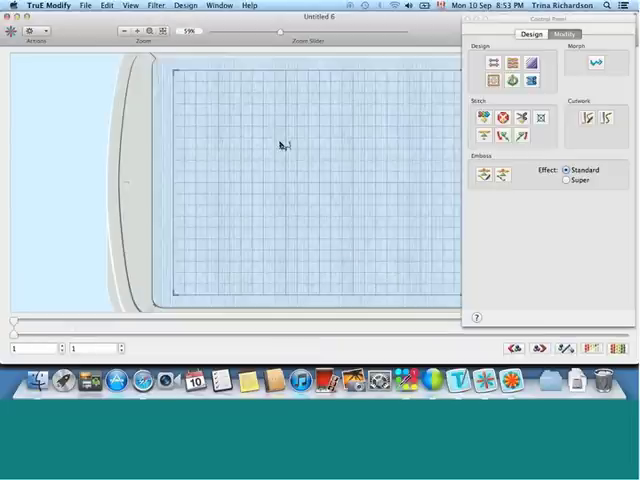
mouse_move(286, 143)
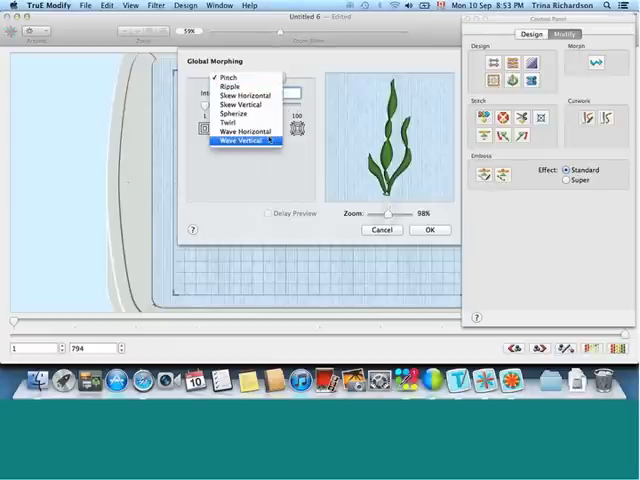
Apply a Wave Vertical morph, adjusting ripple frequency and bend height, to the seaweed
click(247, 140)
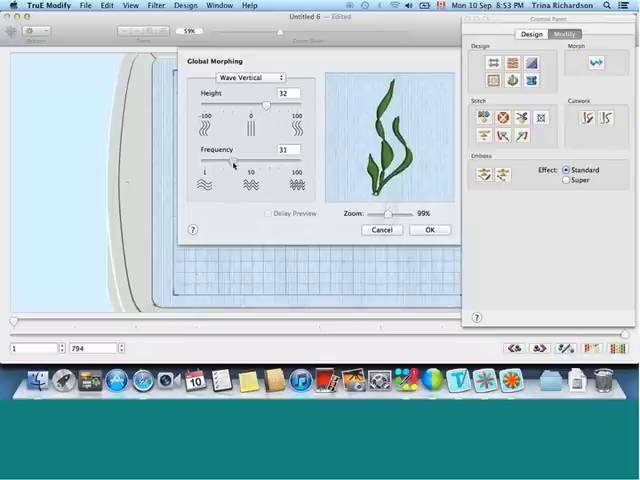
drag(232, 163, 237, 163)
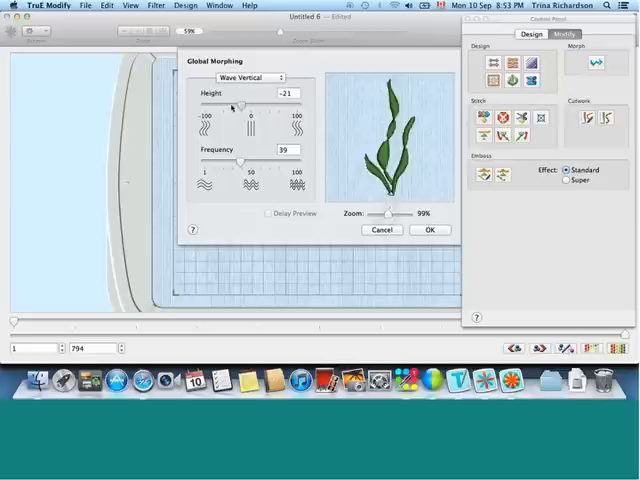
drag(232, 109, 264, 109)
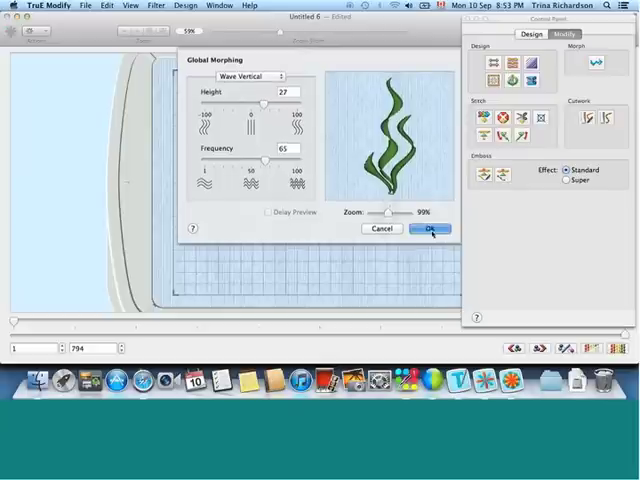
click(430, 229)
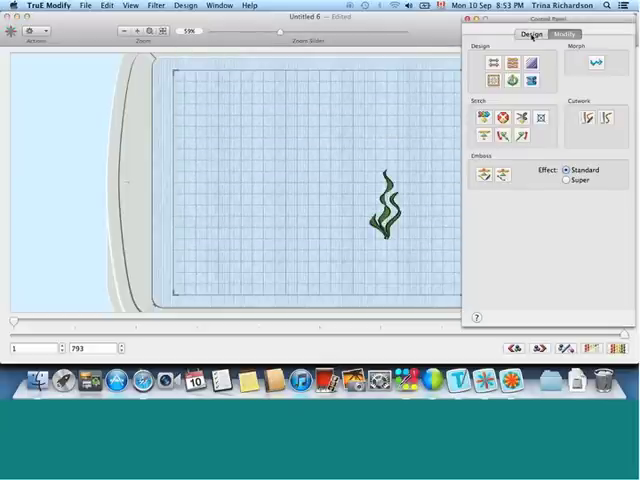
Show the Control Panel's Design tab and bring the Untitled 2 window to the front
click(562, 34)
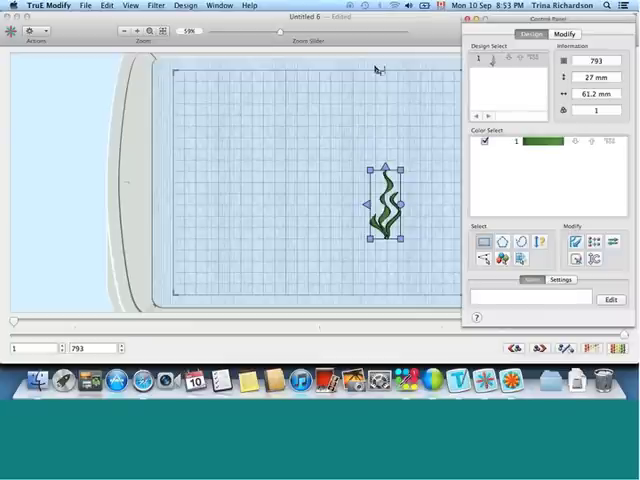
click(209, 5)
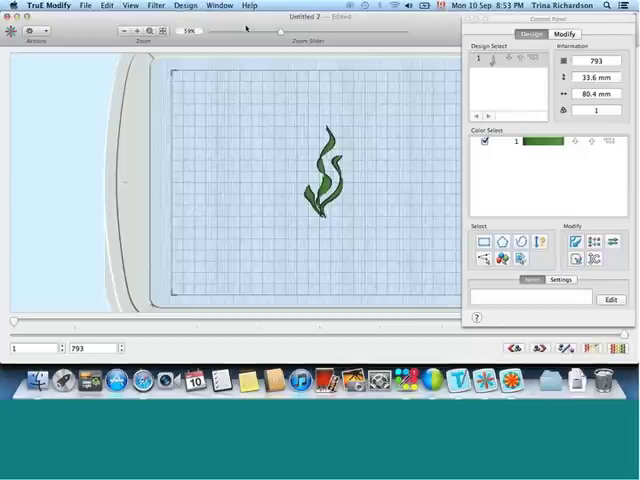
click(219, 5)
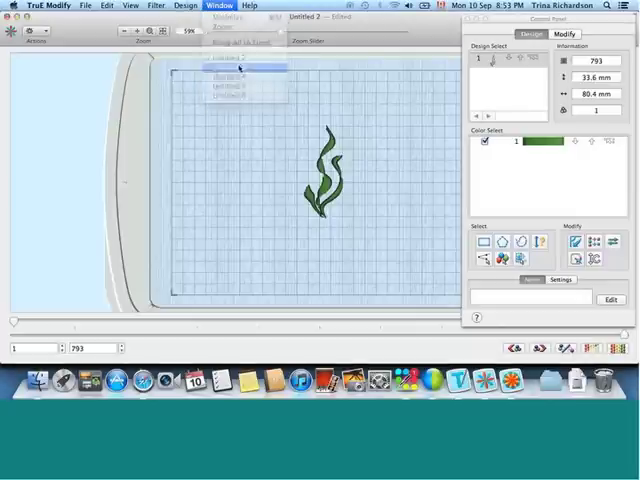
click(229, 68)
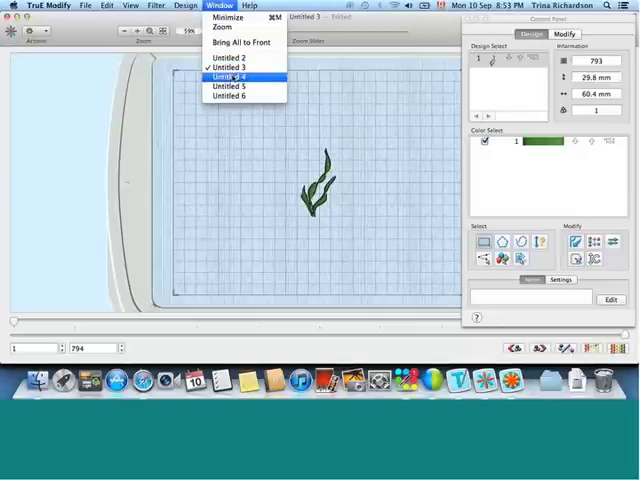
click(228, 87)
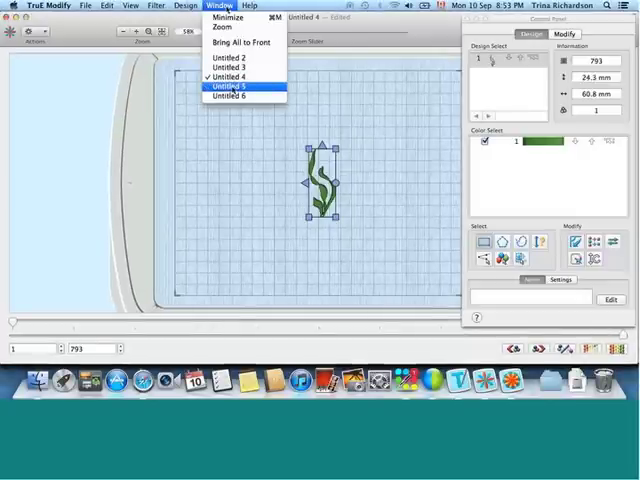
click(227, 87)
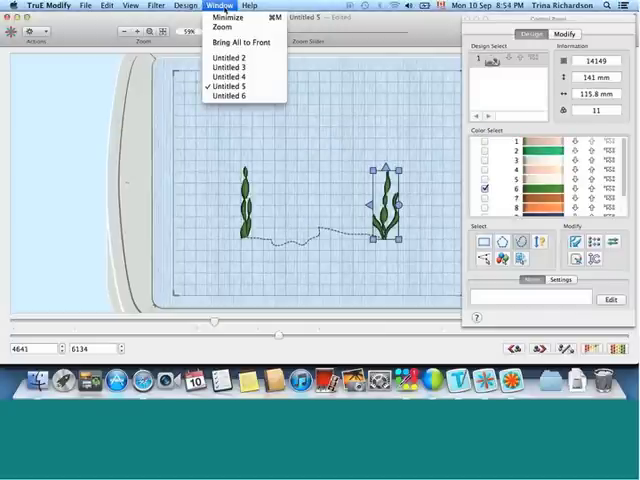
click(227, 57)
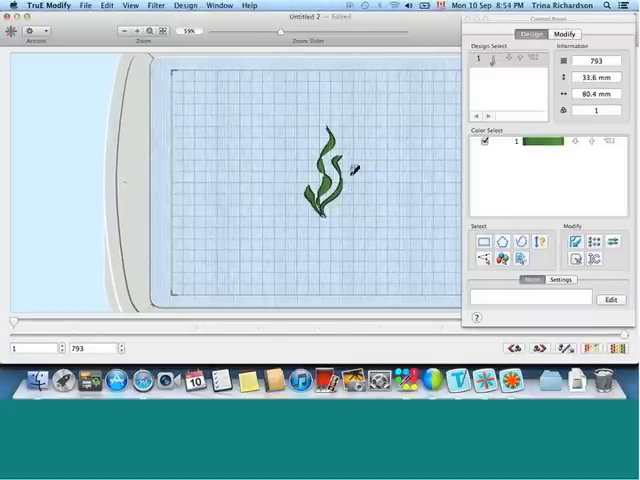
right_click(355, 167)
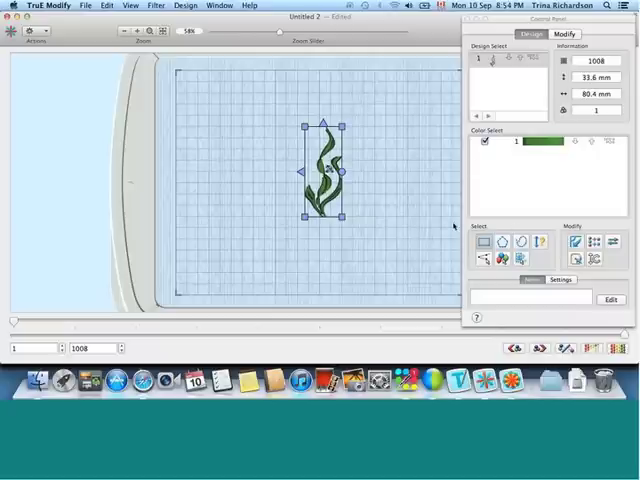
mouse_move(455, 227)
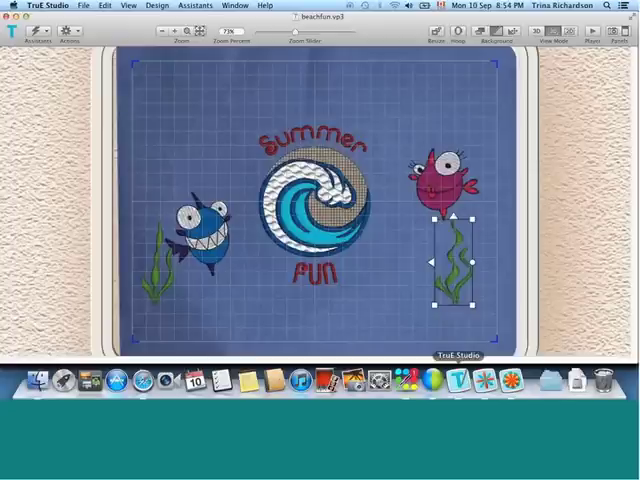
mouse_move(395, 247)
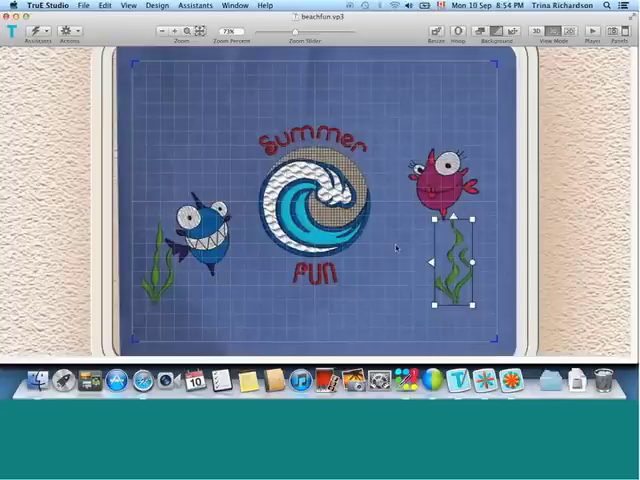